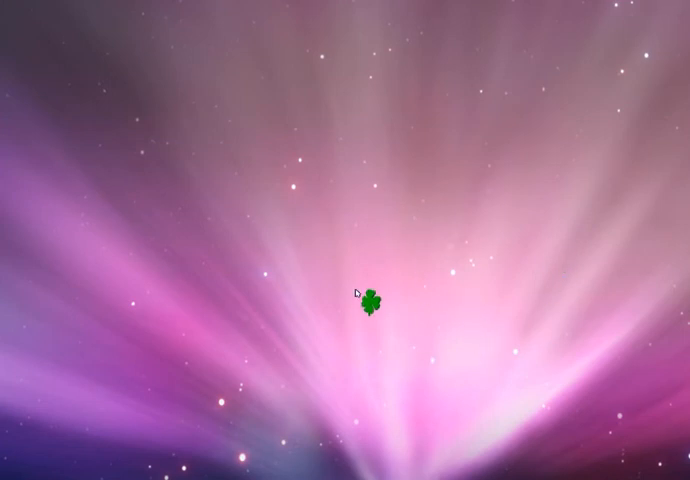
Show the desktop's right-click shortcut menu that offers Properties.
left_click_drag(372, 304, 298, 198)
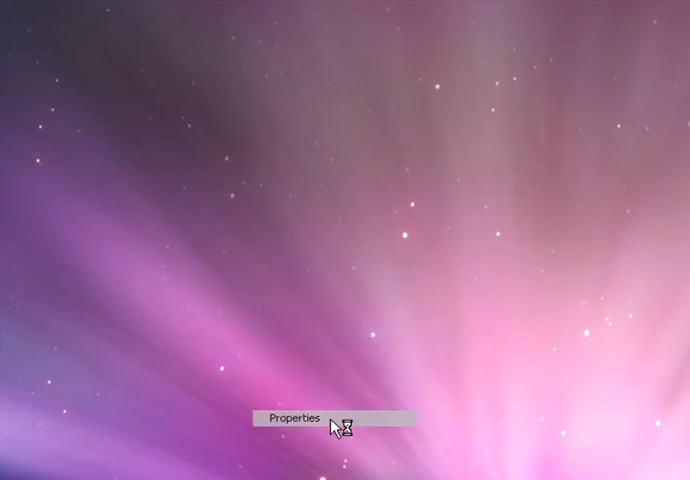
Reach the Web page list via Display Properties > Desktop > Customize Desktop > Web.
left_click(292, 420)
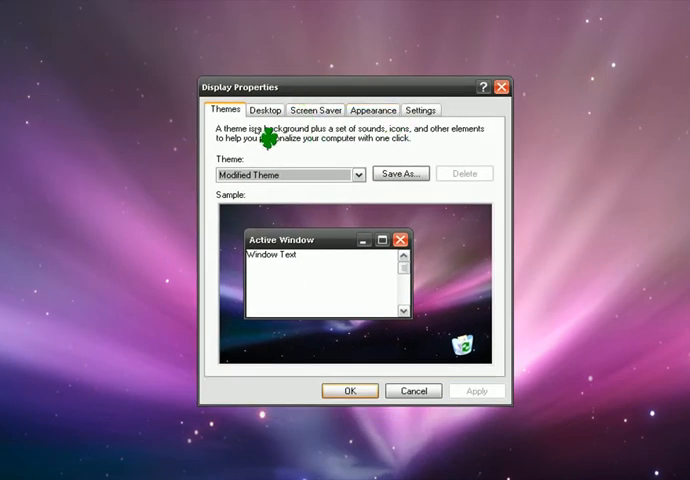
left_click(264, 110)
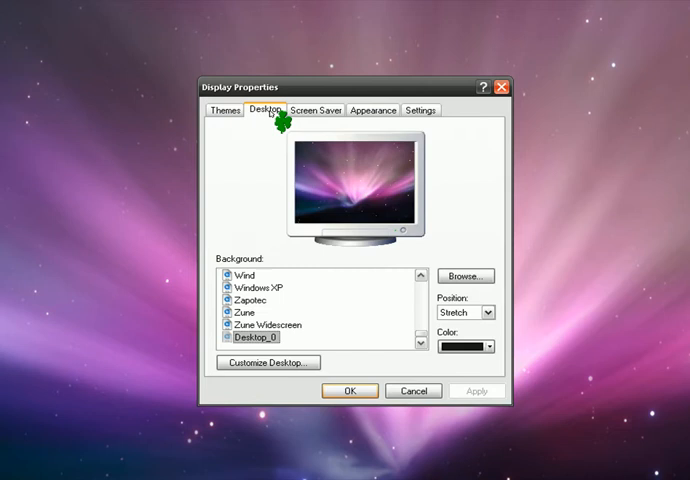
left_click(268, 362)
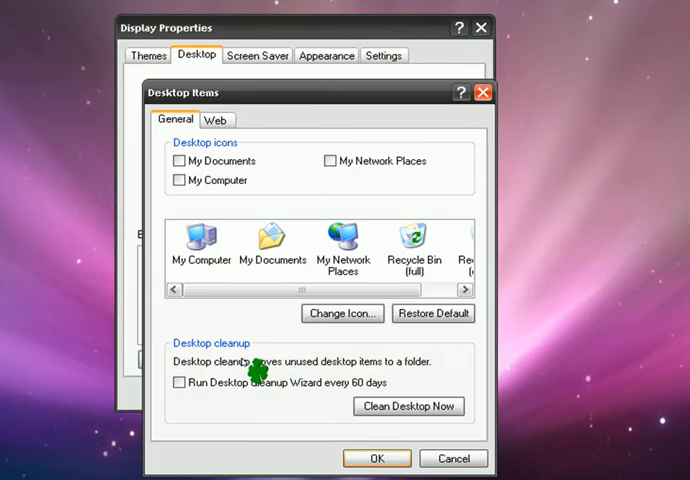
left_click(216, 120)
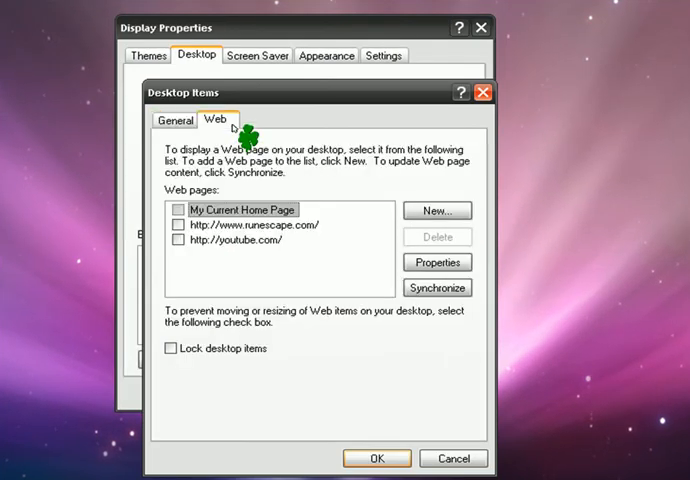
left_click(436, 210)
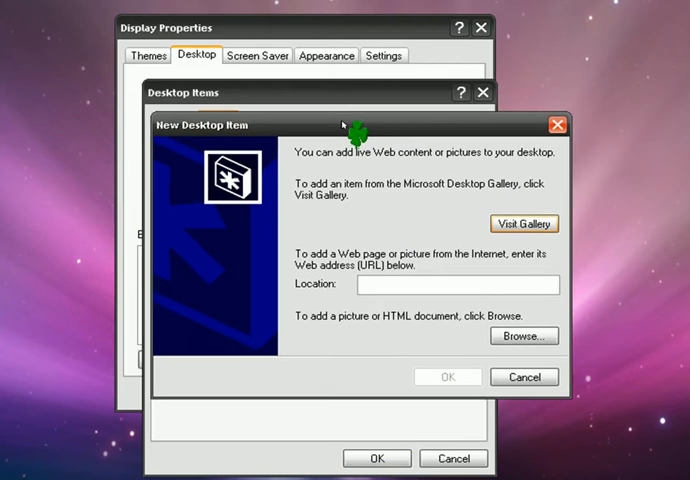
left_click(458, 284)
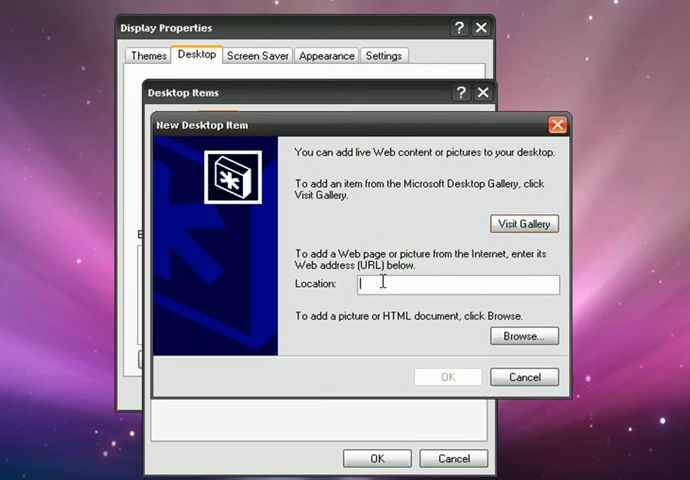
type("www.g")
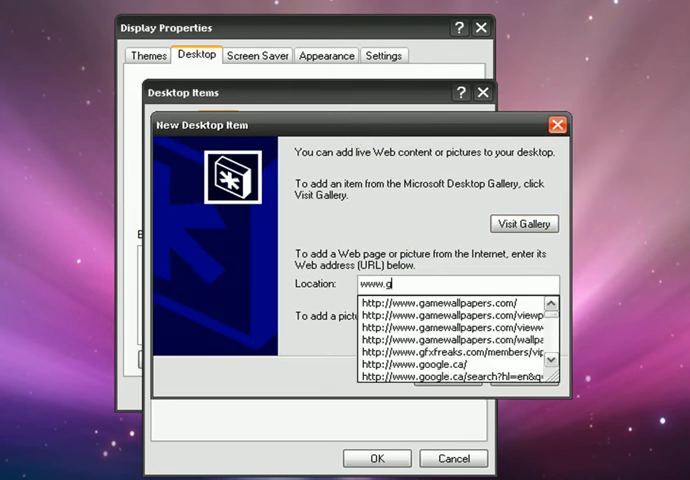
type("oogle.ca")
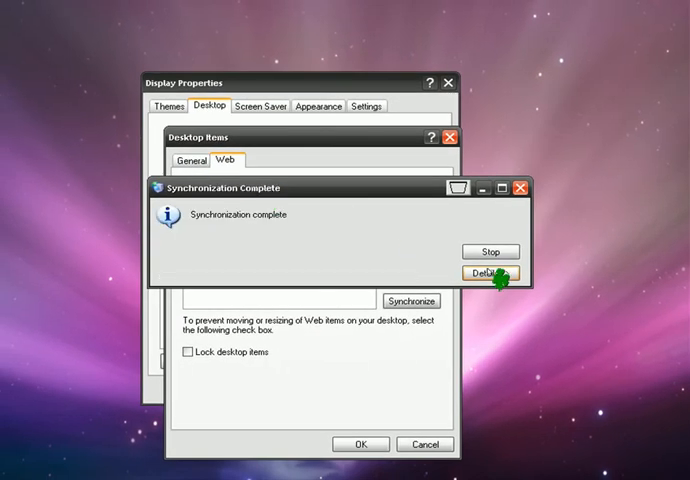
Confirm the synchronization notice, Desktop Items and Display Properties so google.ca appears on the desktop.
left_click(488, 272)
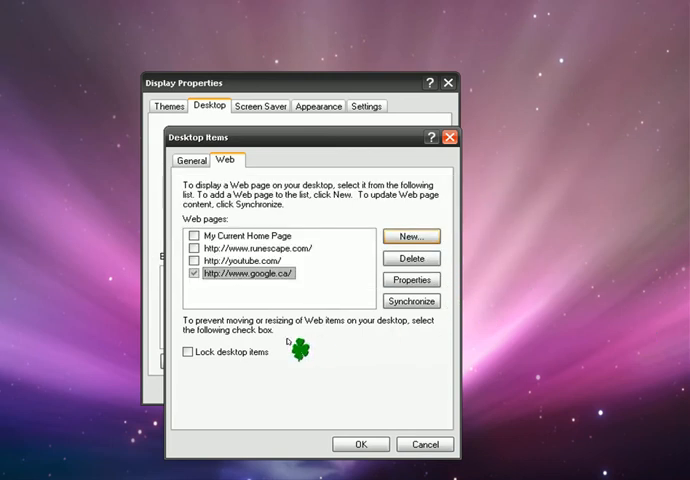
mouse_move(400, 470)
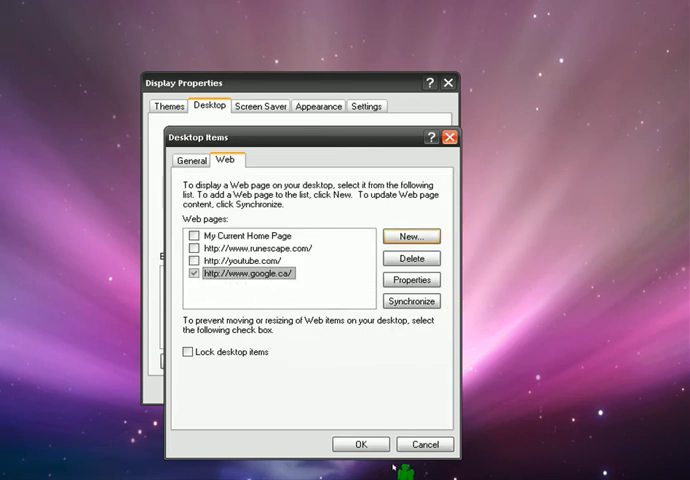
left_click(360, 444)
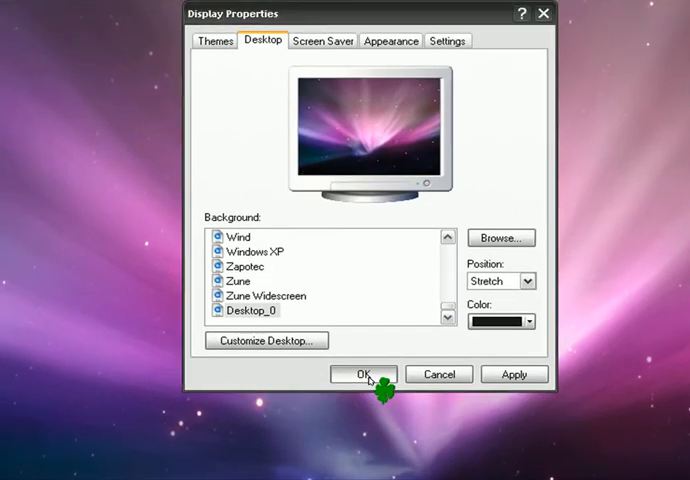
left_click(364, 374)
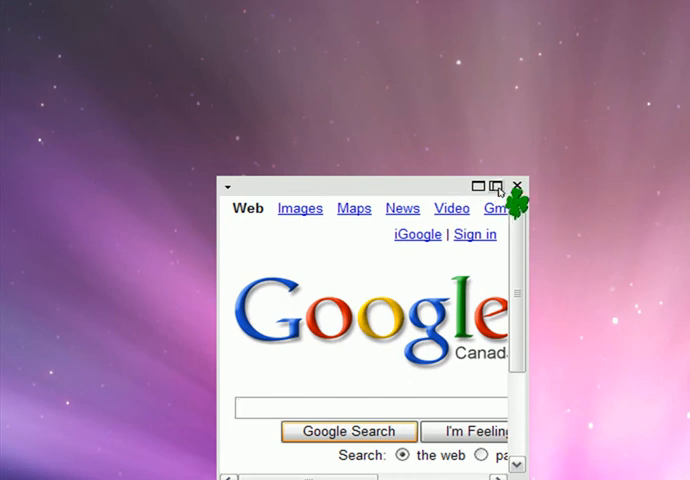
mouse_move(482, 188)
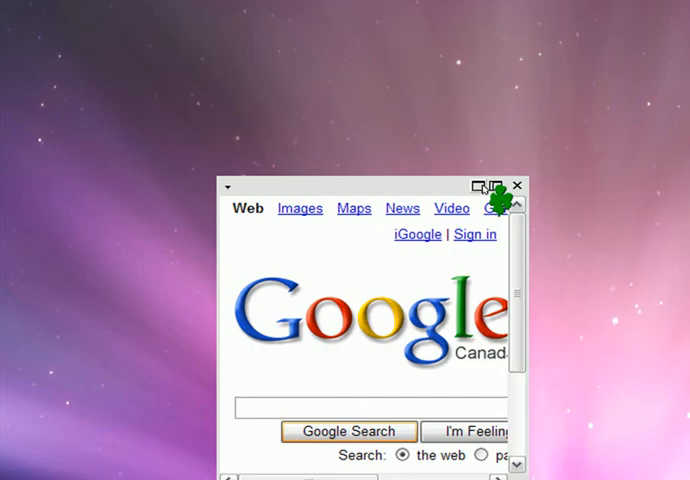
left_click(482, 186)
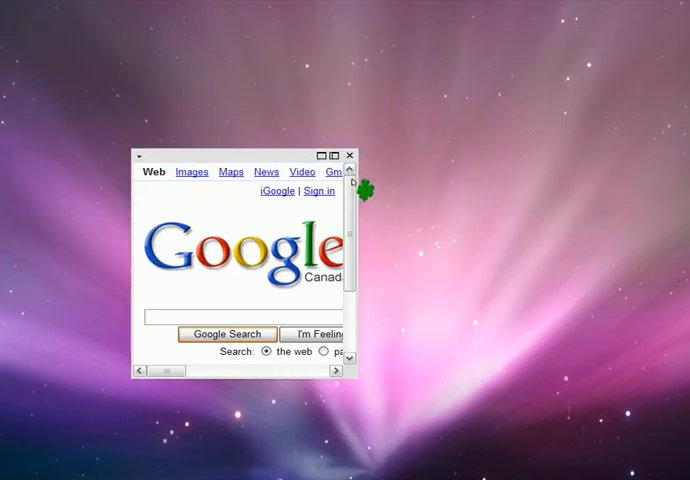
Drag the Google Canada desktop item wider so the full search page shows.
left_click_drag(354, 264, 436, 264)
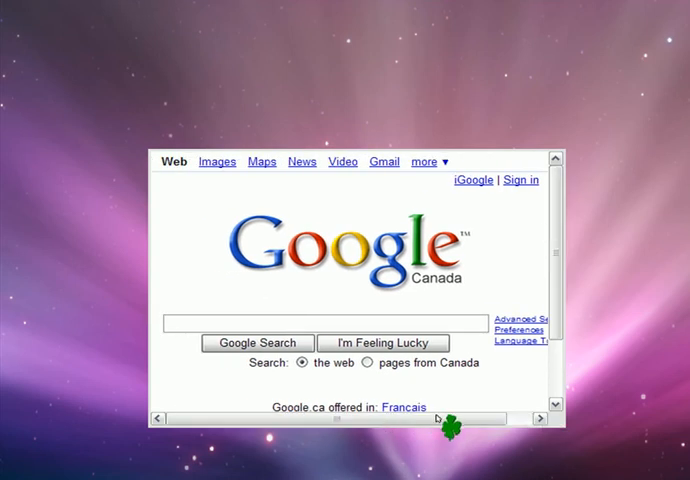
mouse_move(464, 296)
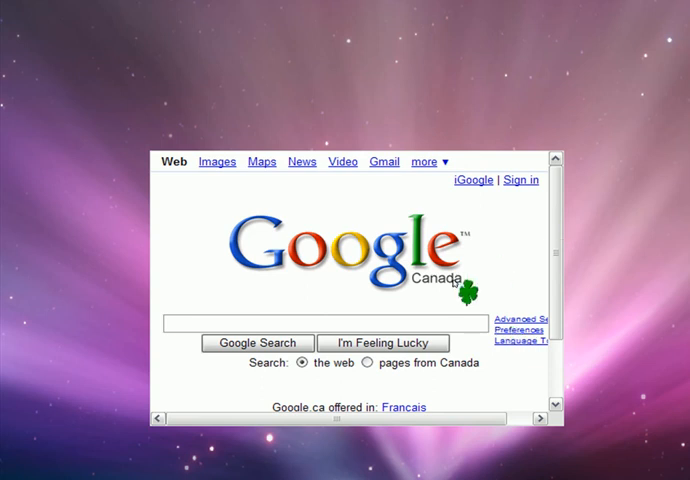